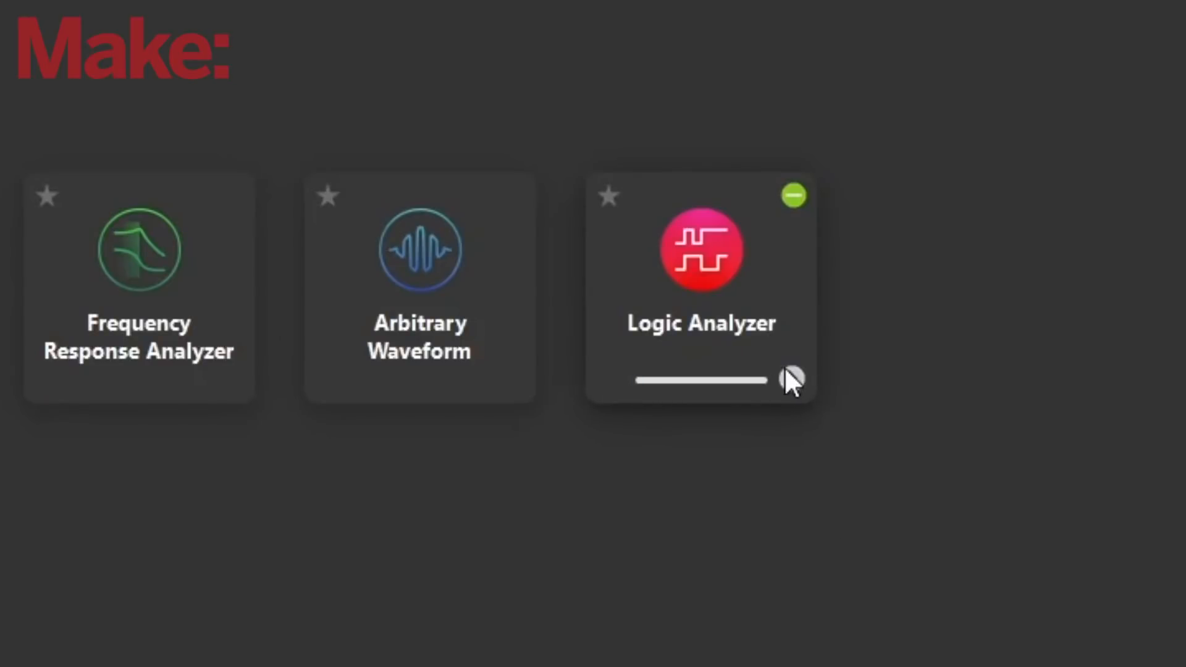
- Open the Logic Analyzer in Moku to view the captured pin signals
{"action": "left_click", "coordinate": [701, 249]}
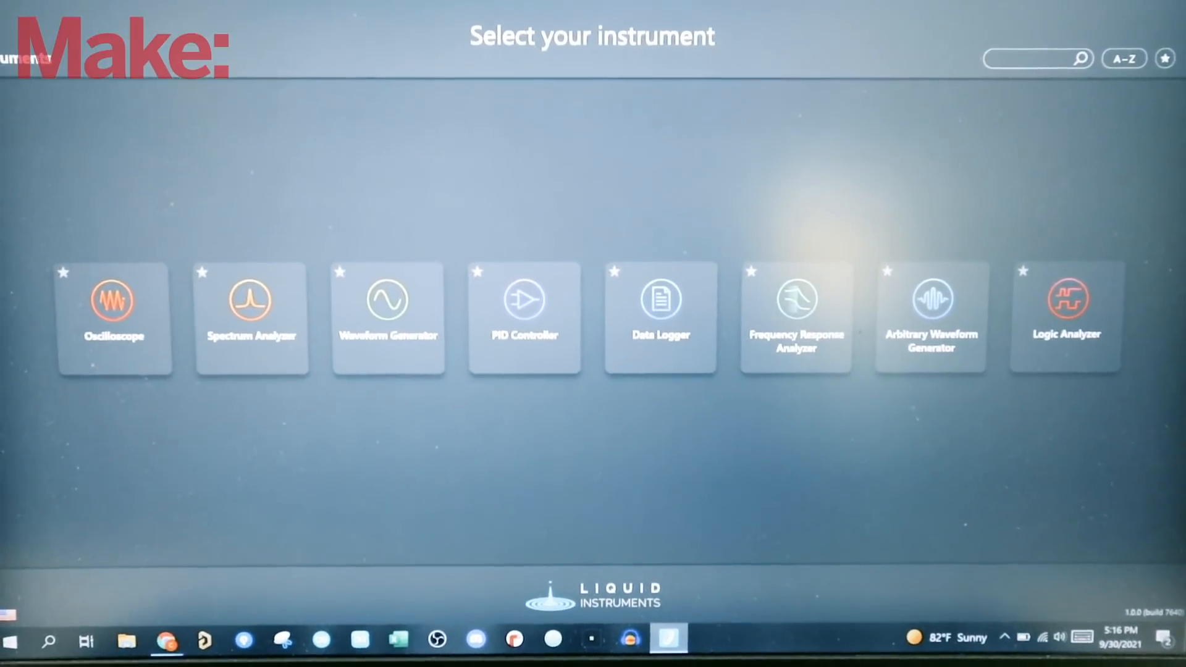
{"action": "left_click", "coordinate": [113, 303]}
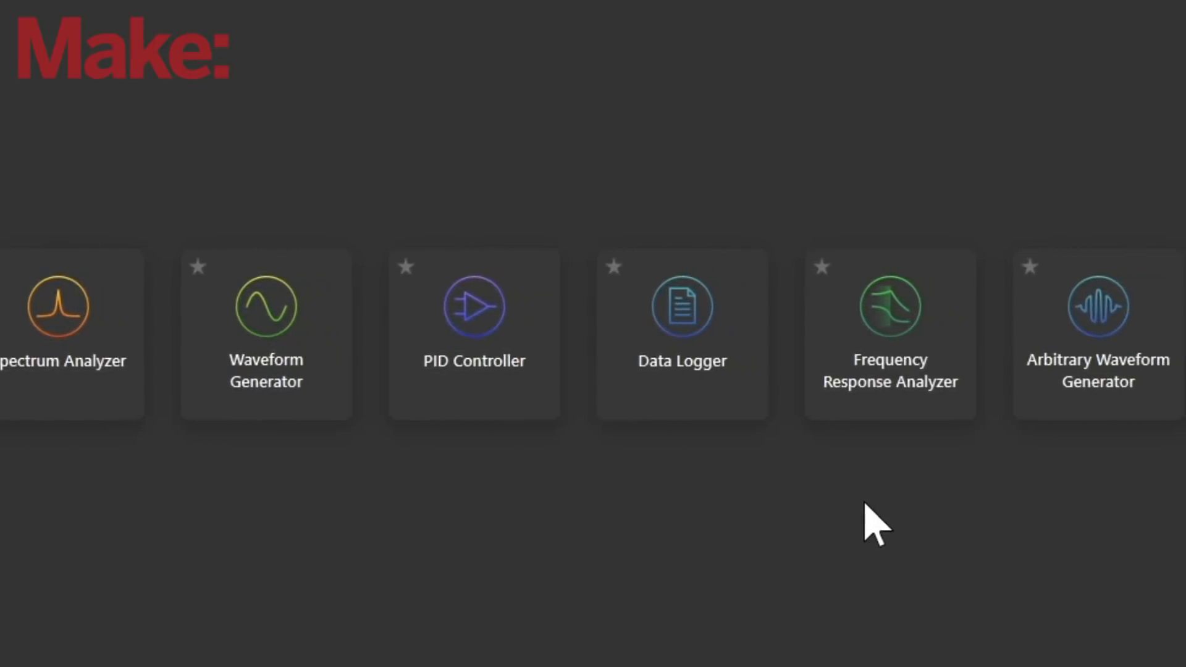
{"action": "scroll", "scroll_direction": "left", "scroll_amount": 3}
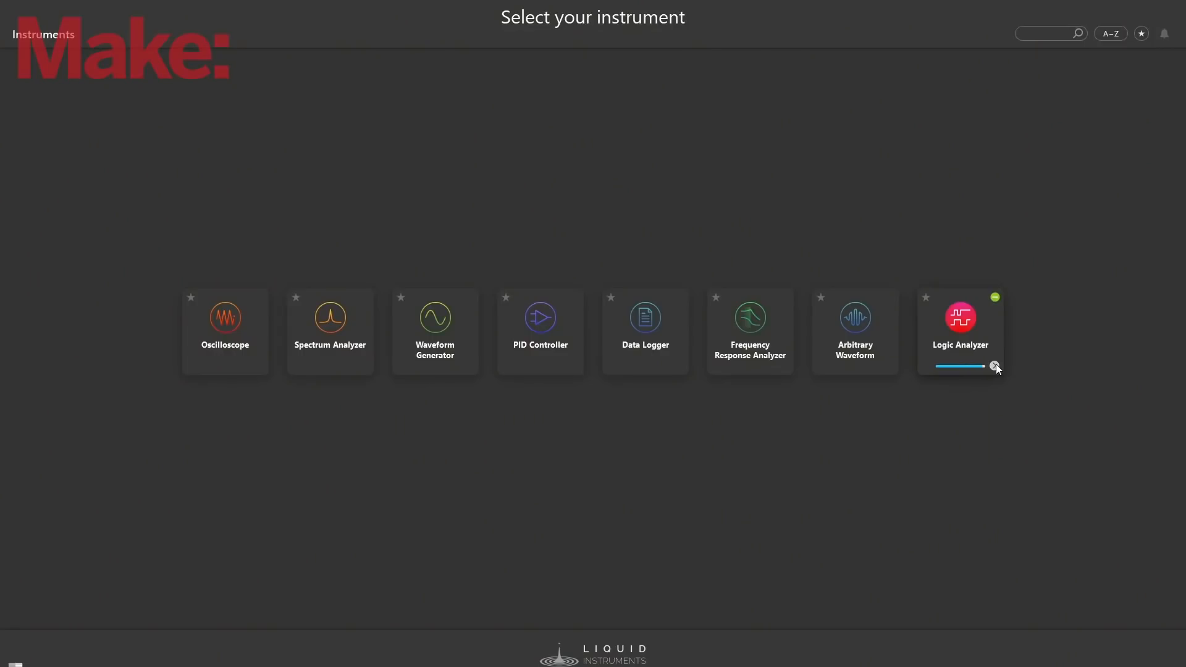
- Rename the Pin 1 channel to LED1
{"action": "left_click", "coordinate": [960, 331]}
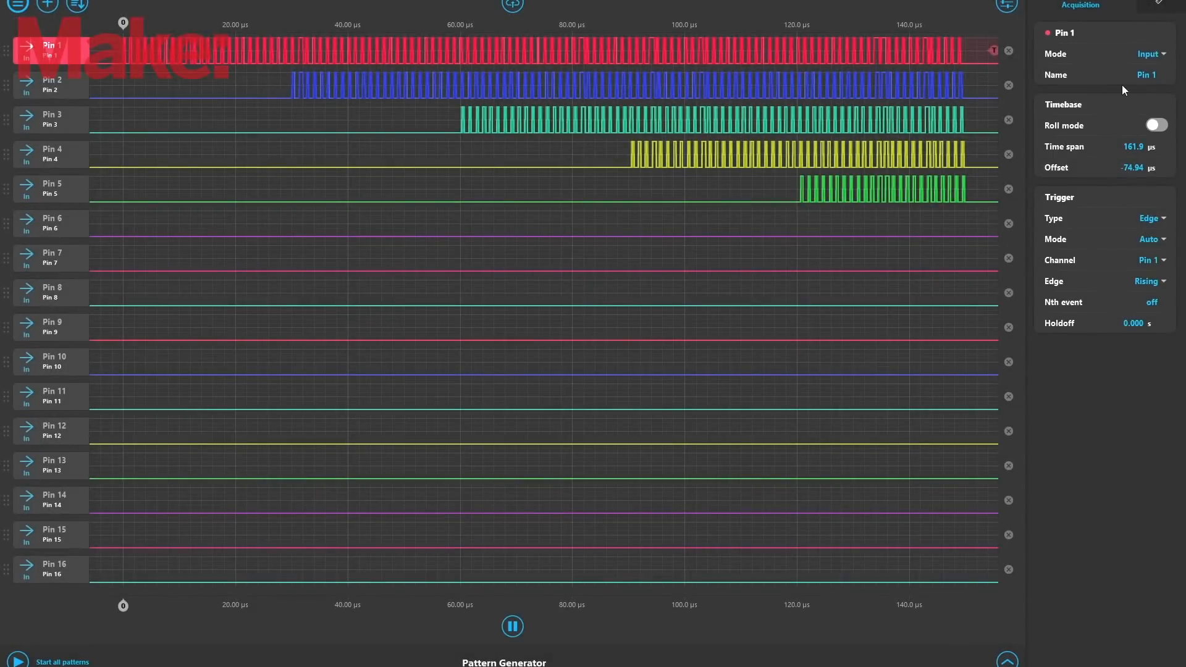
{"action": "left_click", "coordinate": [1123, 74]}
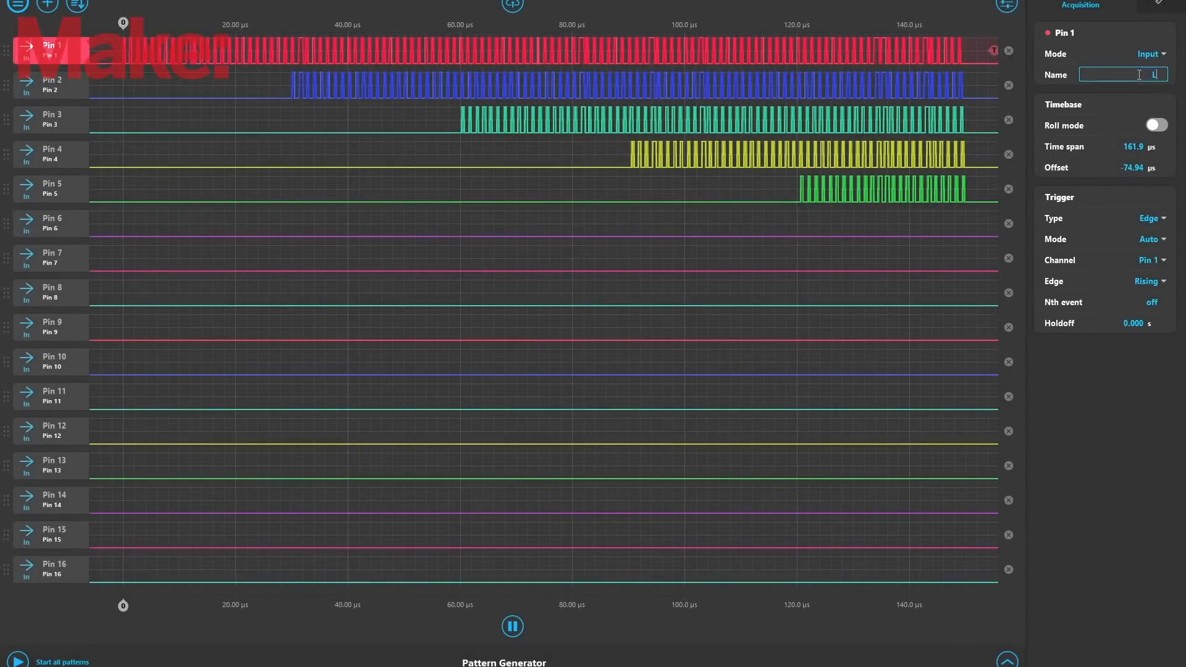
{"action": "type", "text": "LED1"}
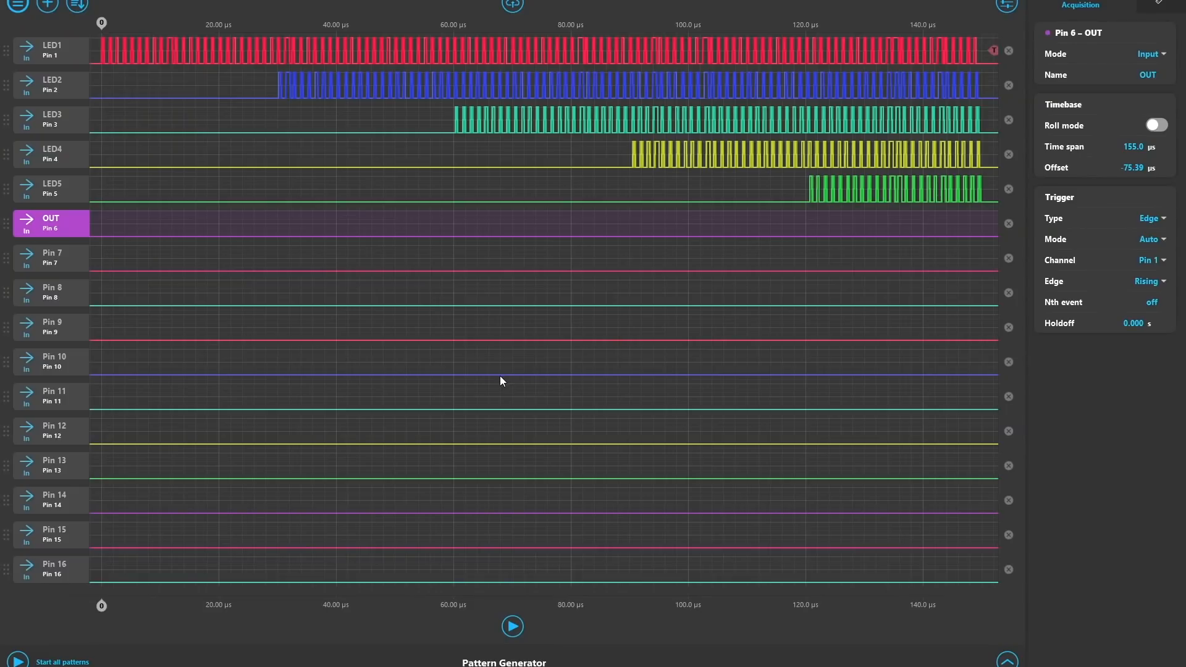
{"action": "mouse_move", "coordinate": [417, 306]}
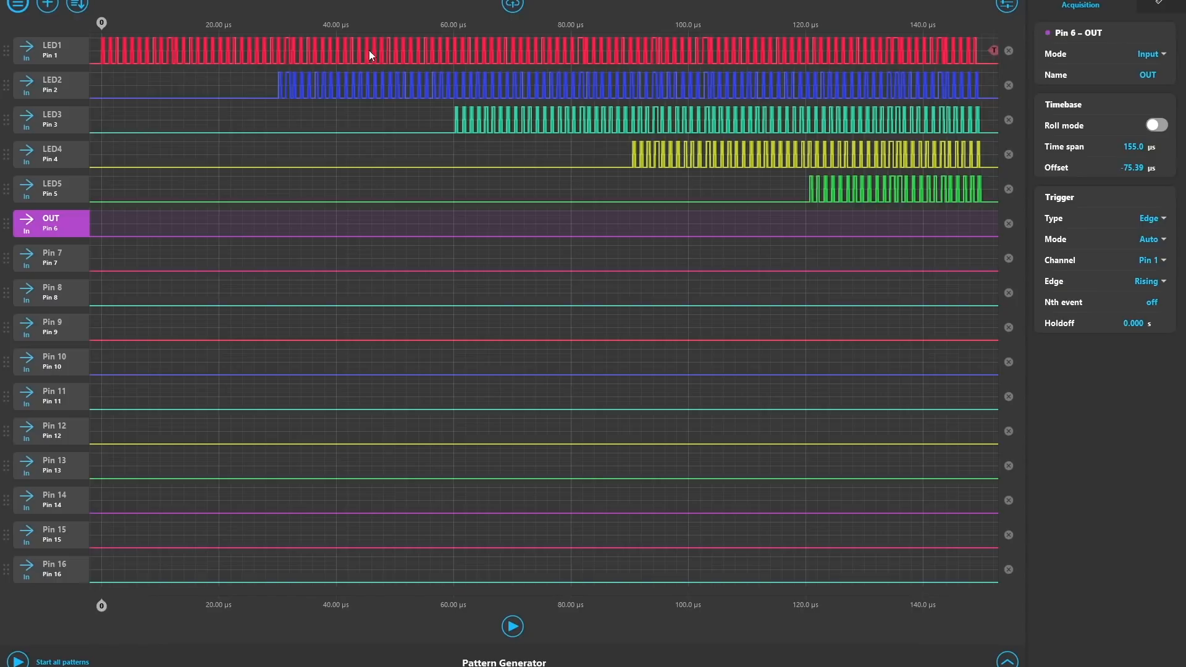
{"action": "mouse_move", "coordinate": [866, 56]}
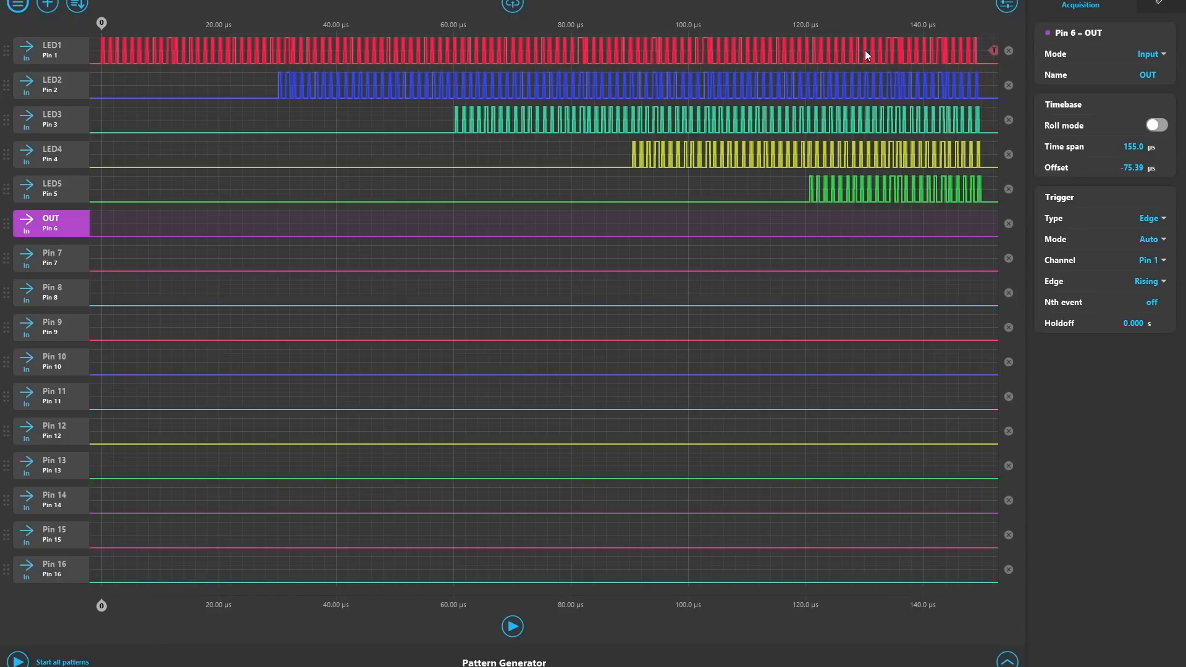
{"action": "mouse_move", "coordinate": [973, 56]}
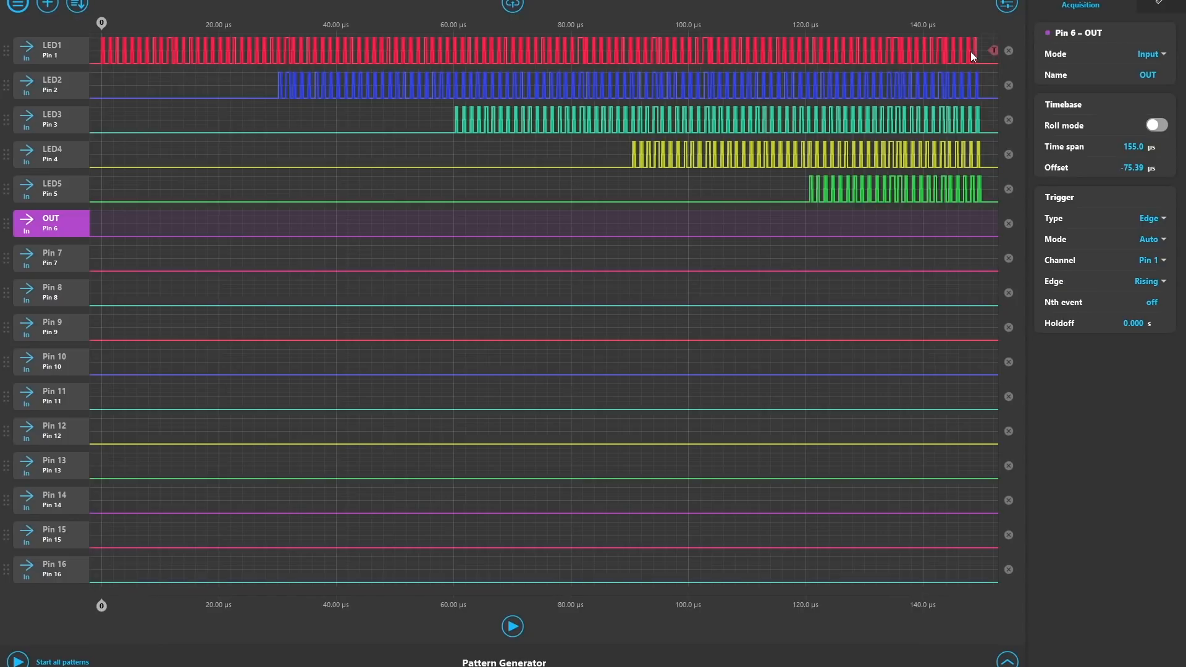
{"action": "mouse_move", "coordinate": [273, 42]}
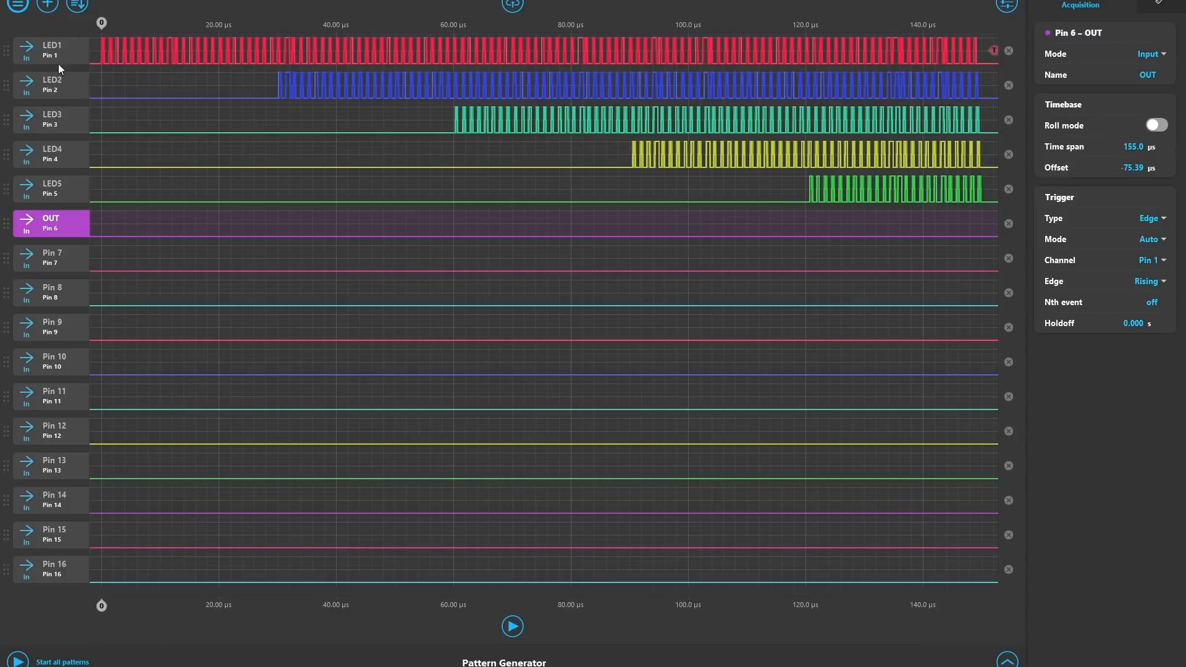
{"action": "mouse_move", "coordinate": [682, 275]}
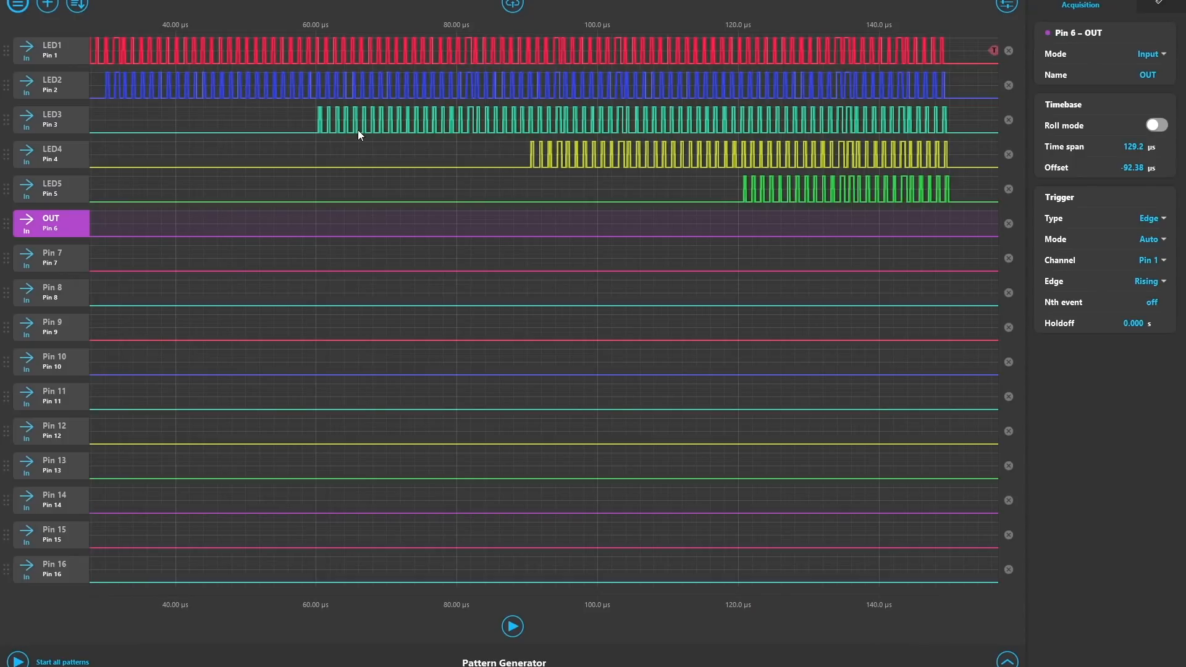
{"action": "mouse_move", "coordinate": [762, 180]}
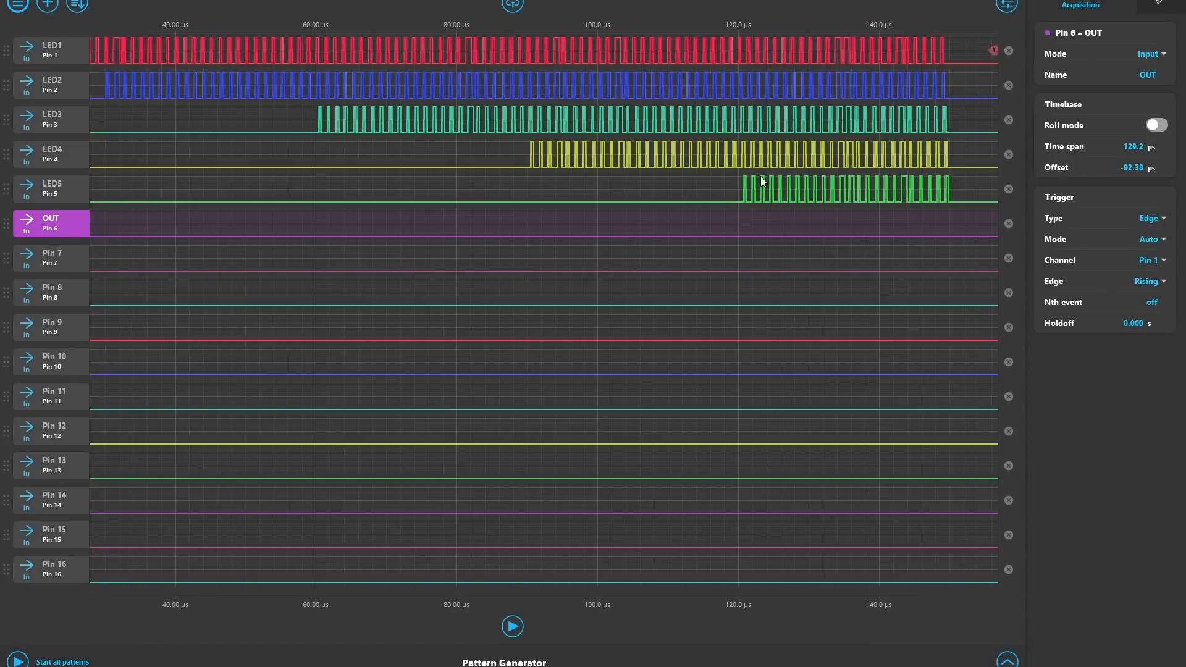
{"action": "mouse_move", "coordinate": [666, 228]}
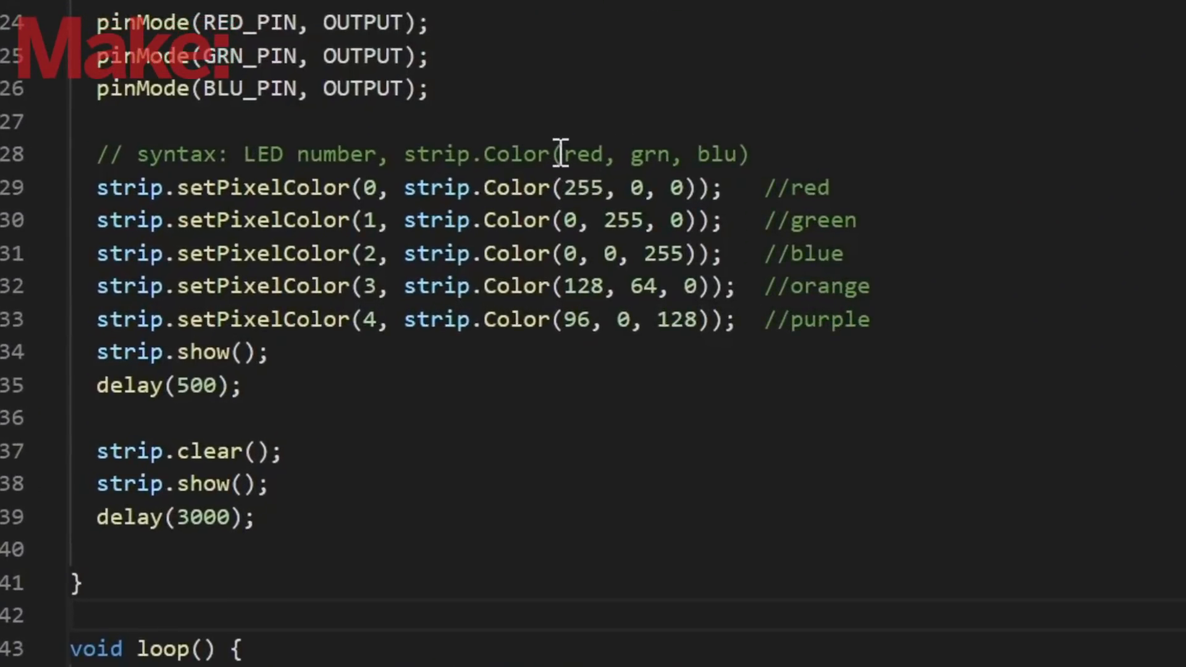
- Bring the setup() strip.setPixelColor lines for red, green, blue, orange and purple into view
{"action": "left_click_drag", "start_coordinate": [565, 154], "coordinate": [738, 154]}
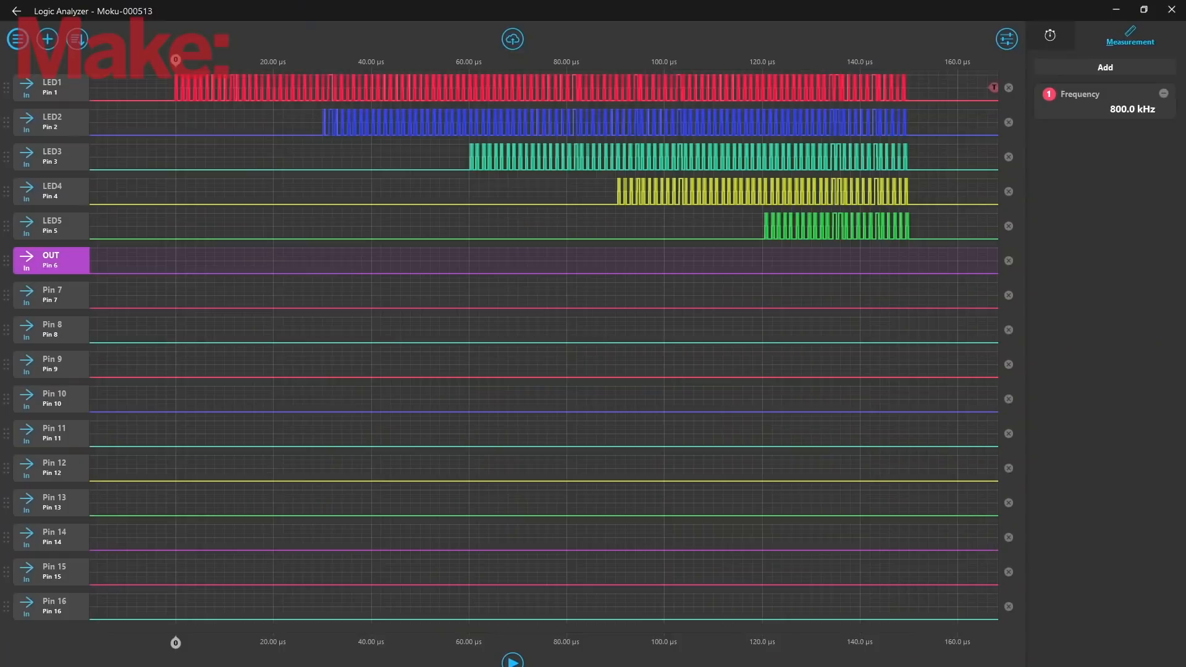
{"action": "mouse_move", "coordinate": [875, 269]}
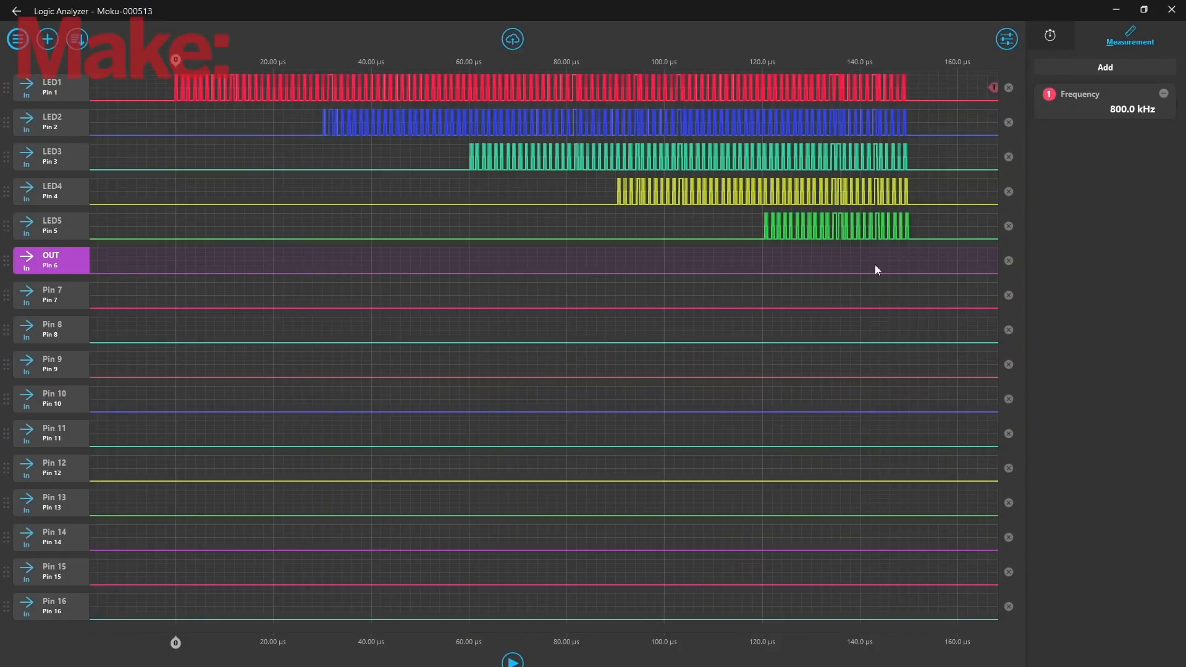
{"action": "mouse_move", "coordinate": [795, 197]}
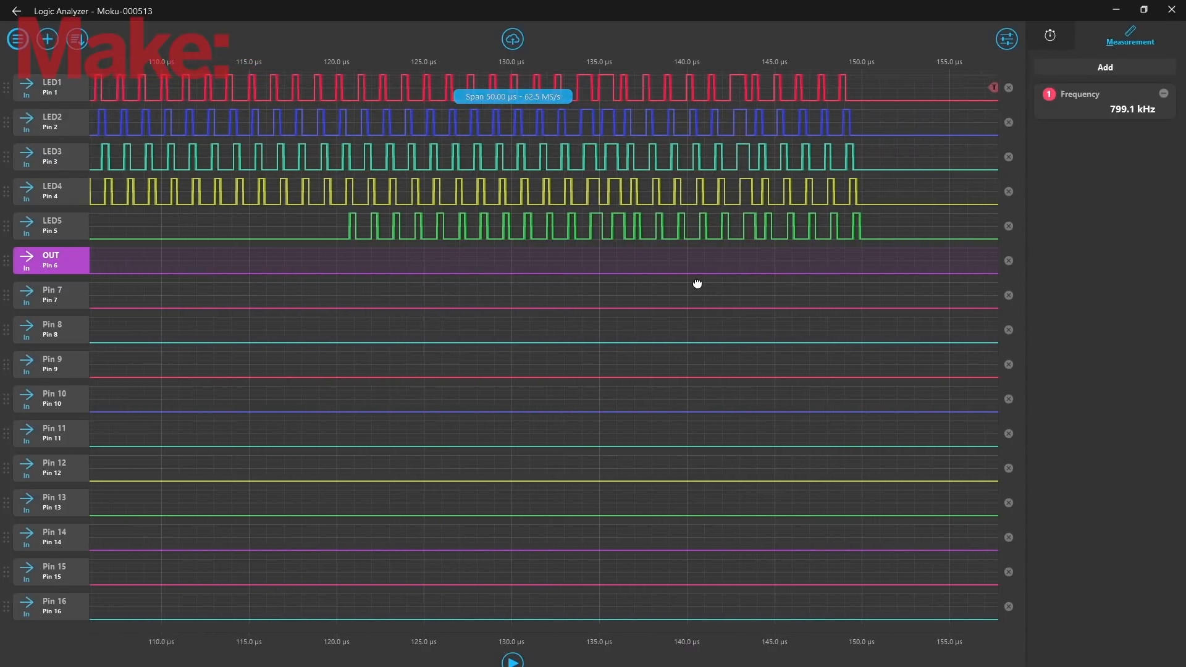
{"action": "mouse_move", "coordinate": [711, 402]}
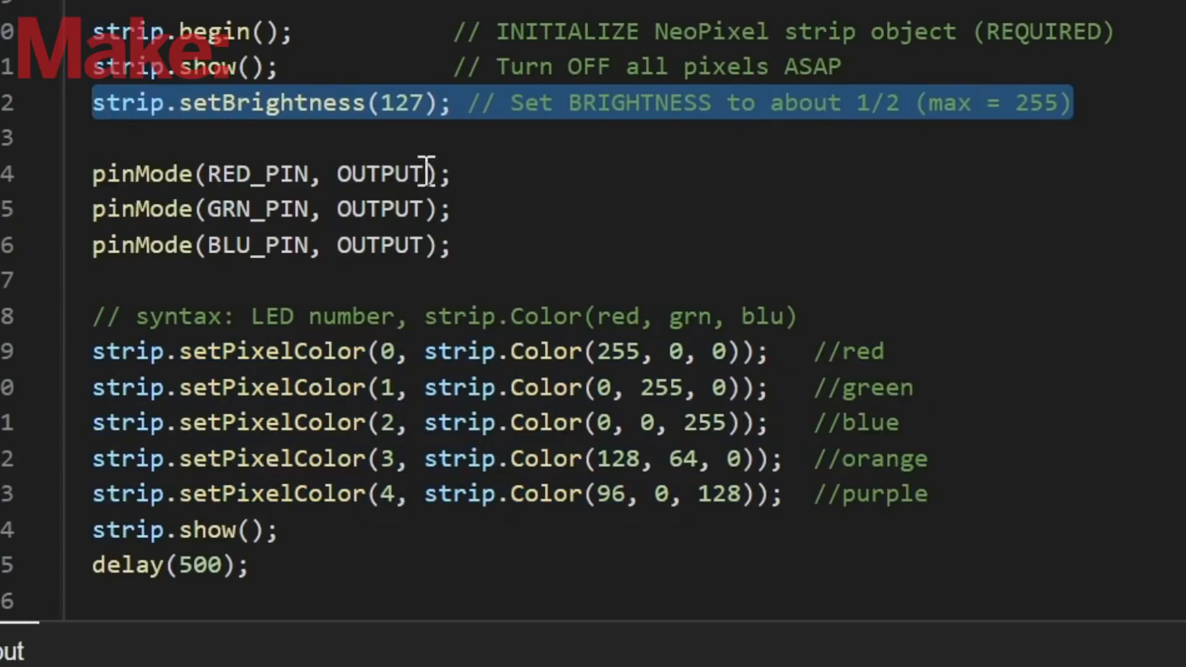
{"action": "mouse_move", "coordinate": [560, 193]}
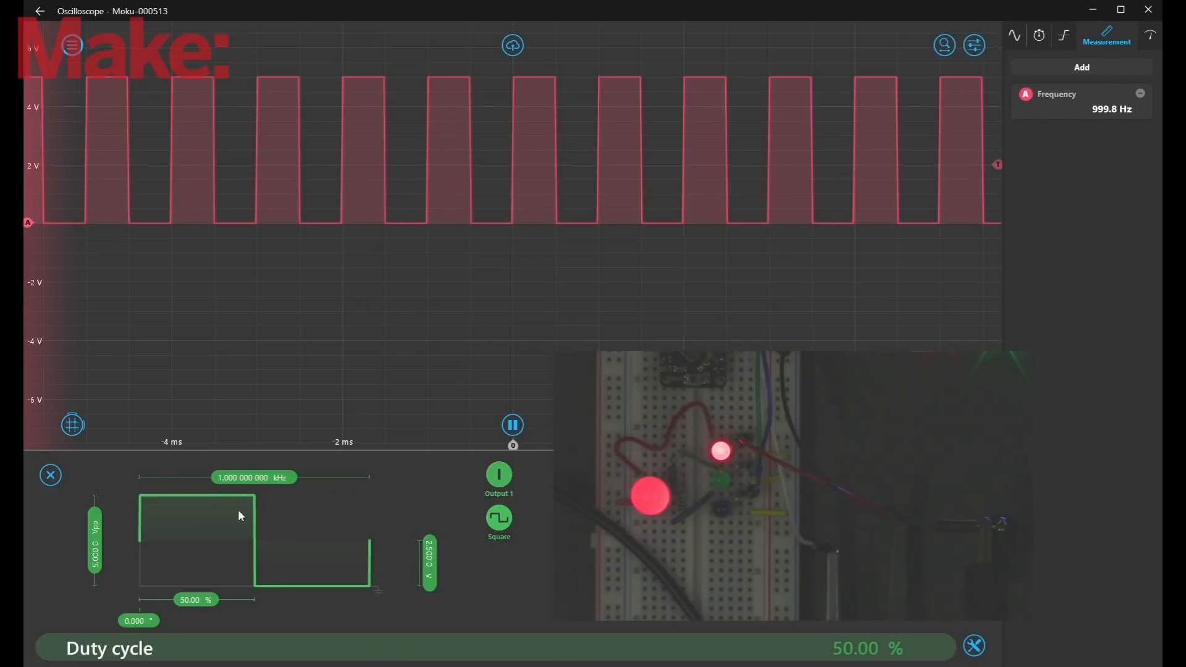
{"action": "mouse_move", "coordinate": [174, 540]}
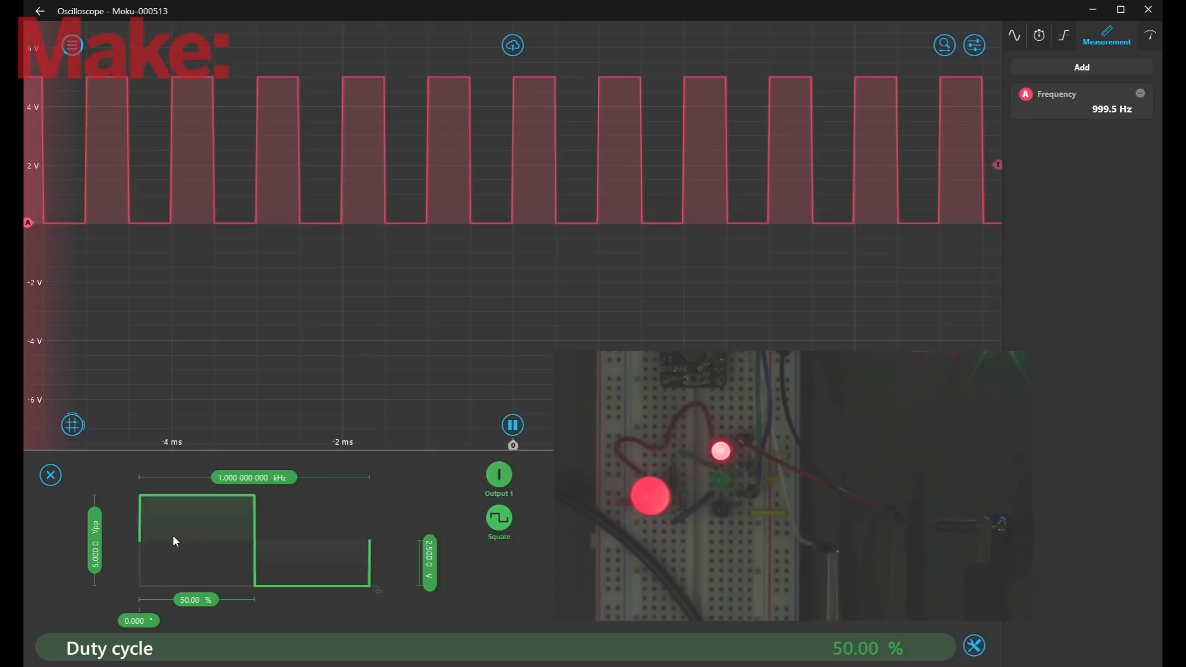
{"action": "mouse_move", "coordinate": [310, 500]}
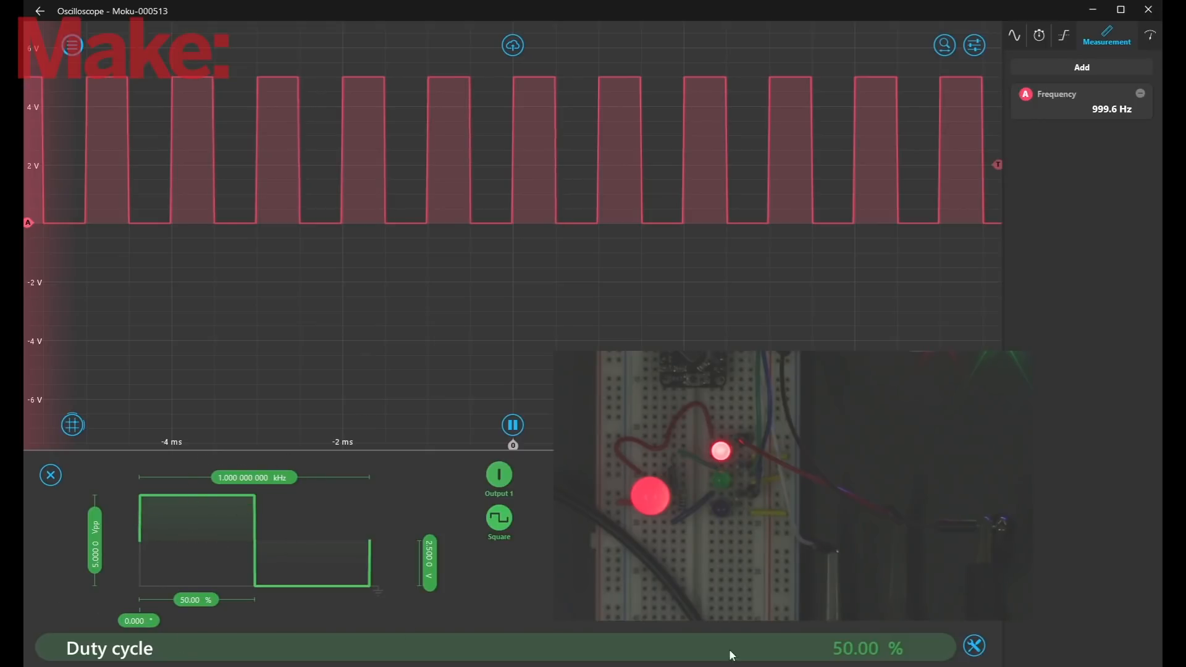
- Select the square wave's current duty cycle value so it can be replaced
{"action": "left_click", "coordinate": [856, 648]}
{"action": "type", "text": "70"}
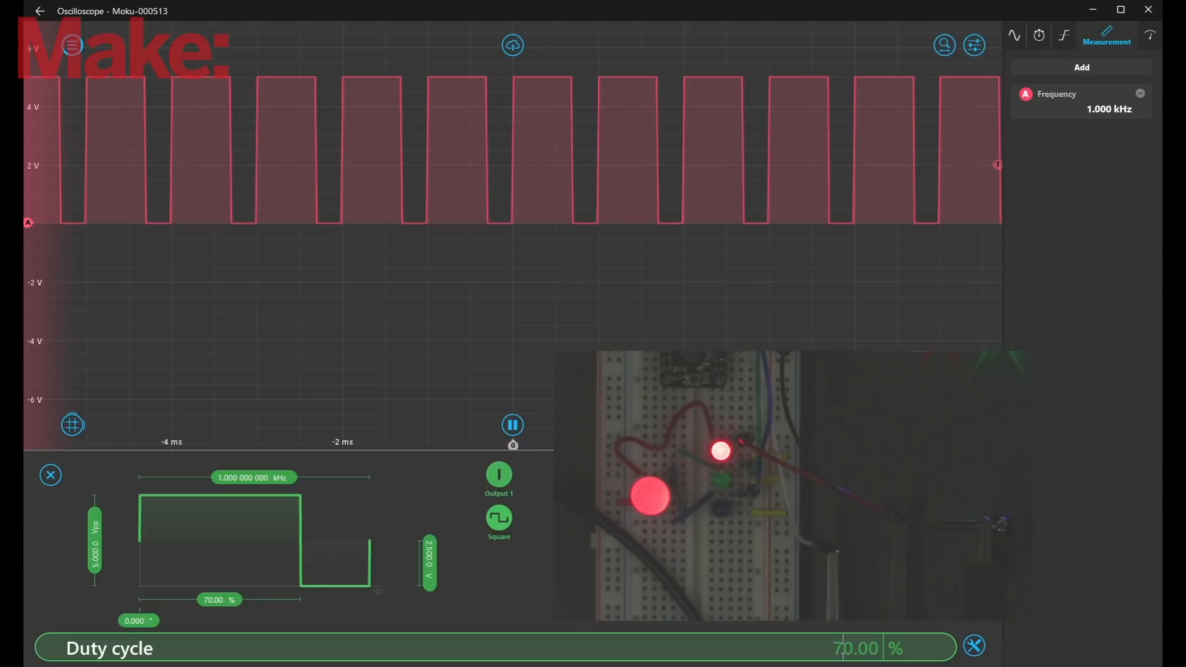
{"action": "left_click_drag", "start_coordinate": [234, 600], "coordinate": [181, 600]}
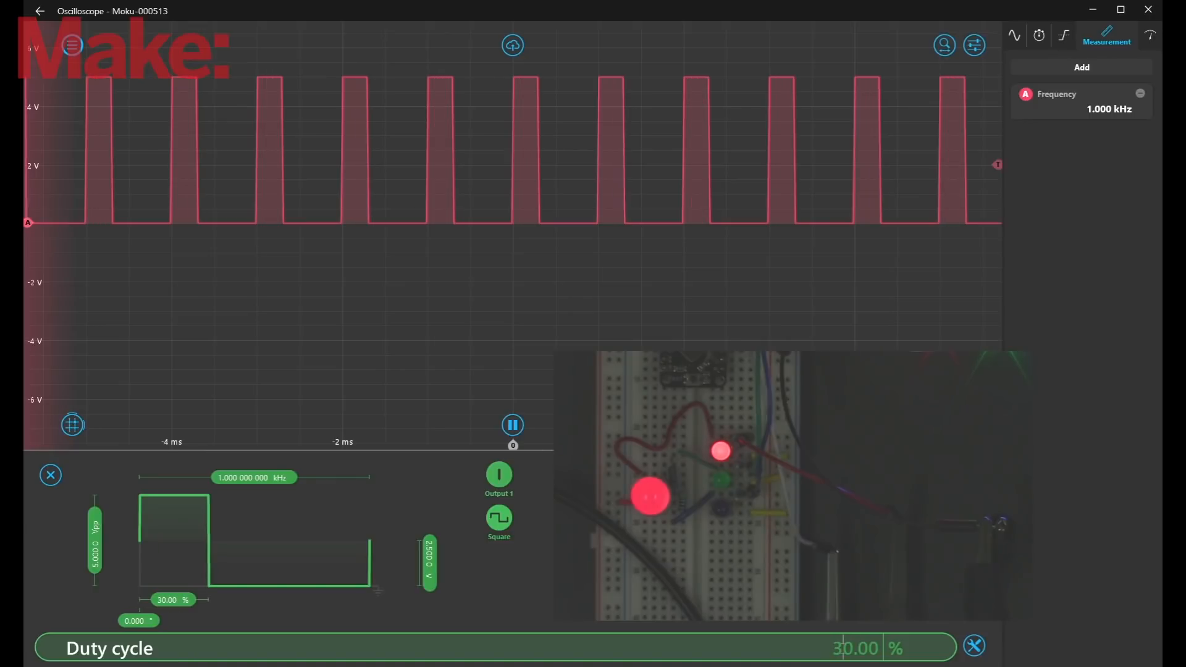
{"action": "mouse_move", "coordinate": [695, 242]}
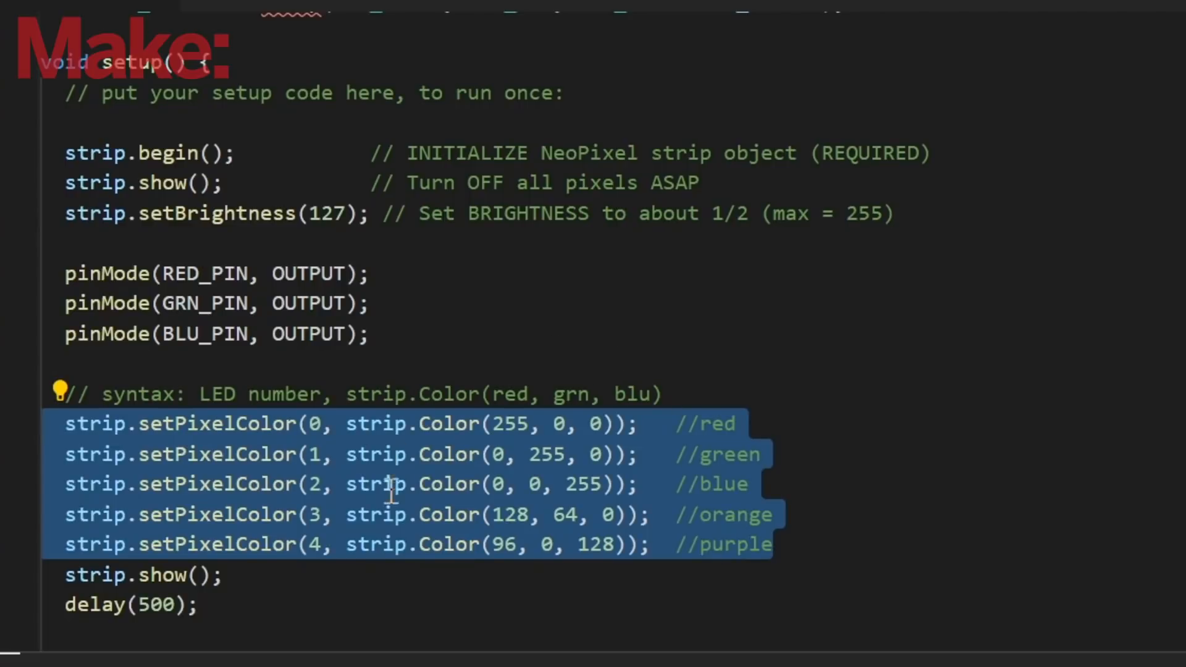
{"action": "mouse_move", "coordinate": [421, 544]}
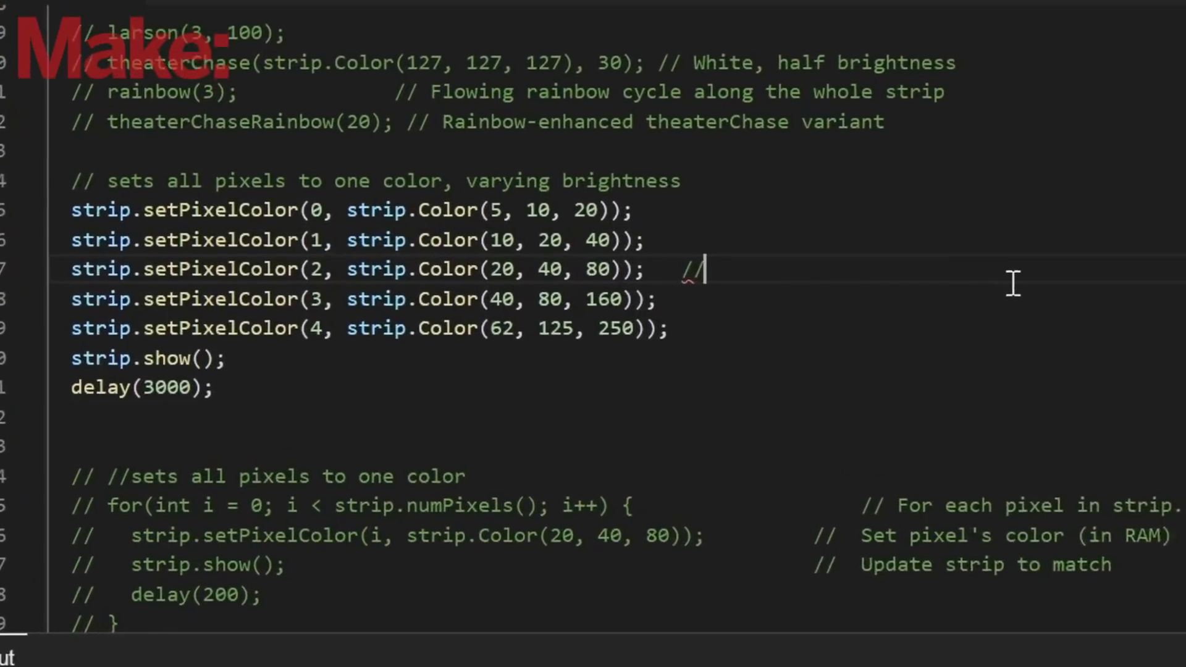
- Type // comments for "normal" brightness, half brightness and twice brightness on the pixel lines
{"action": "type", "text": "\"normal\""}
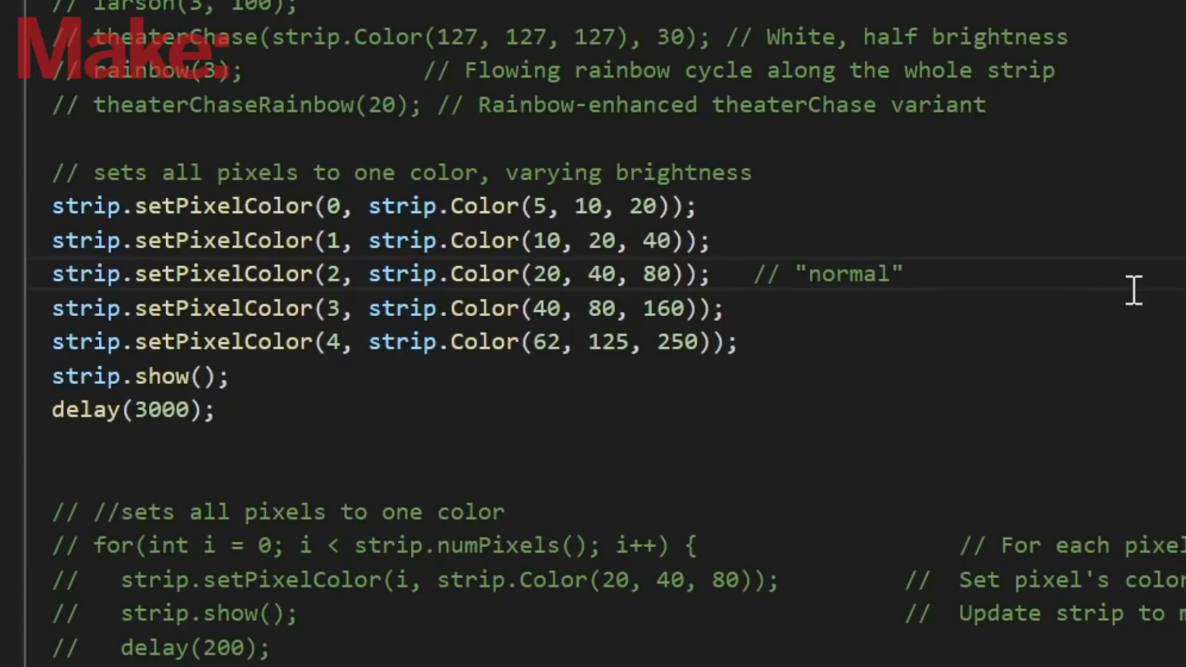
{"action": "type", "text": "brighrtness"}
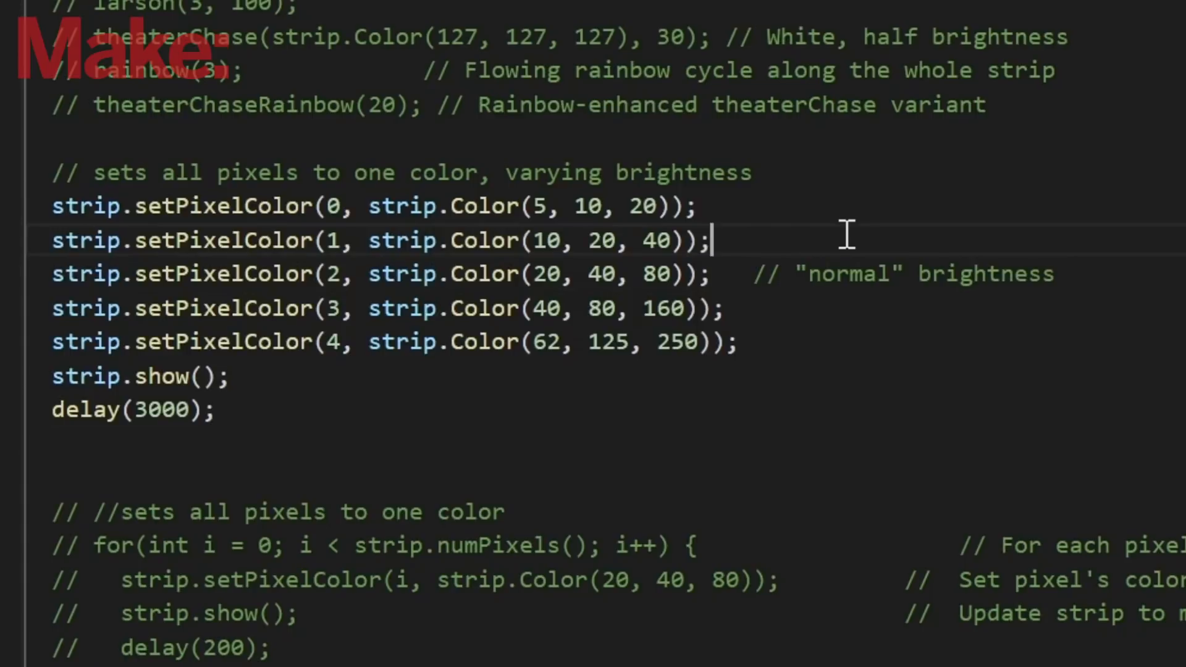
{"action": "type", "text": "// h"}
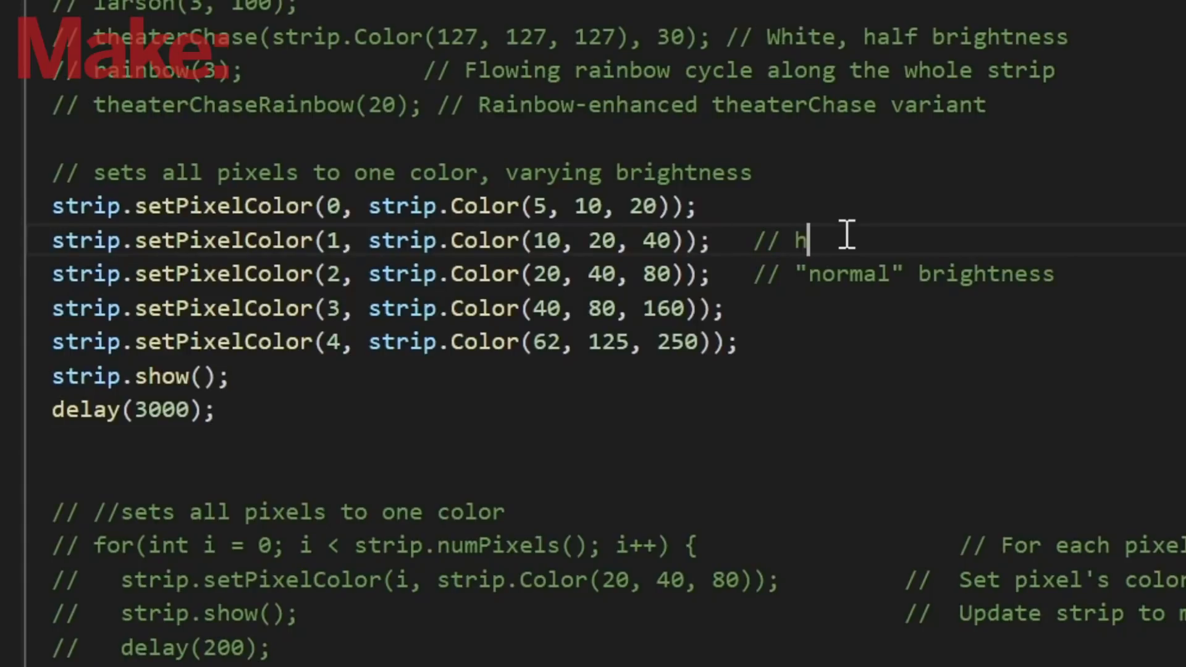
{"action": "type", "text": "alf bright"}
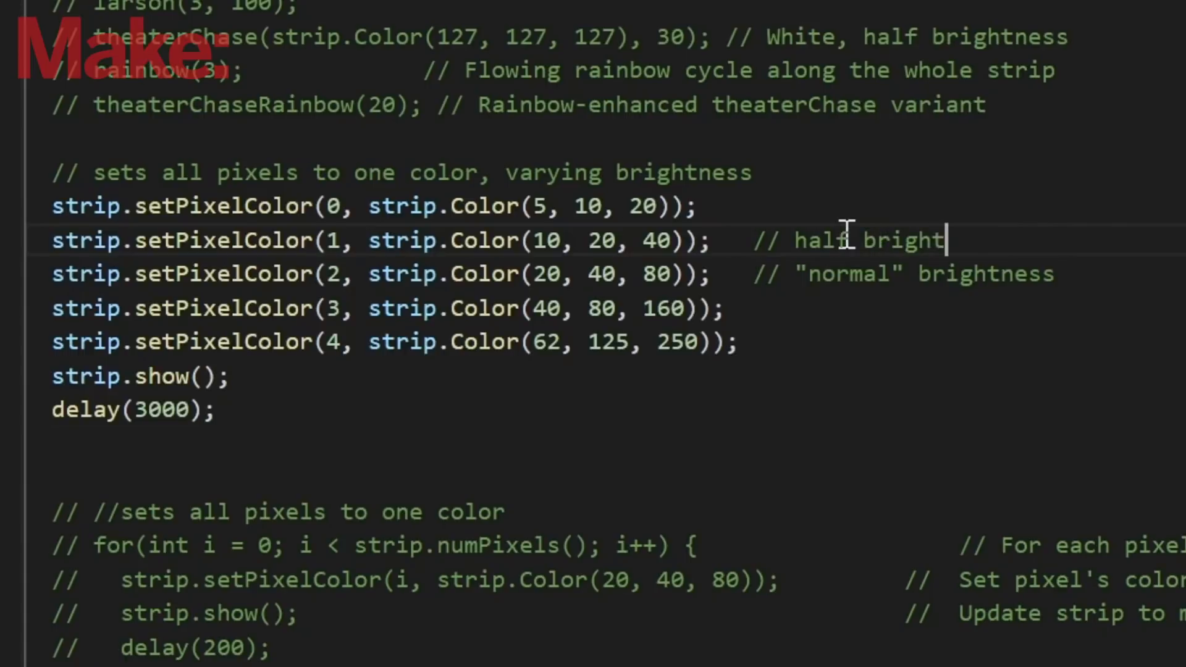
{"action": "type", "text": "ness"}
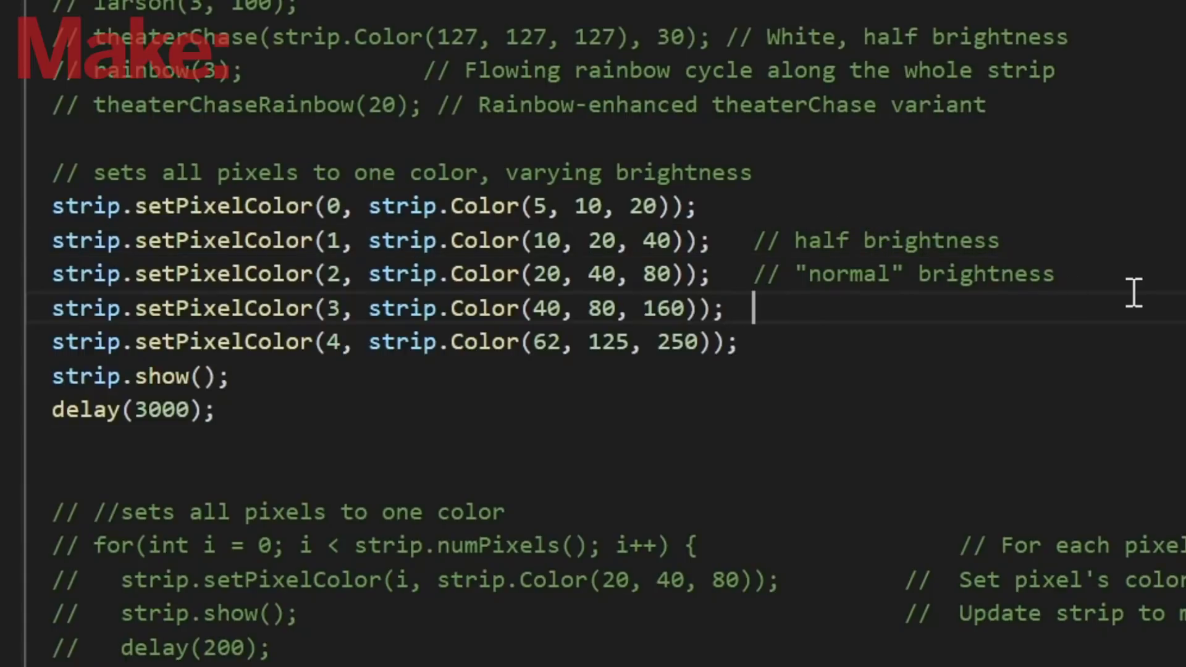
{"action": "type", "text": "// twice"}
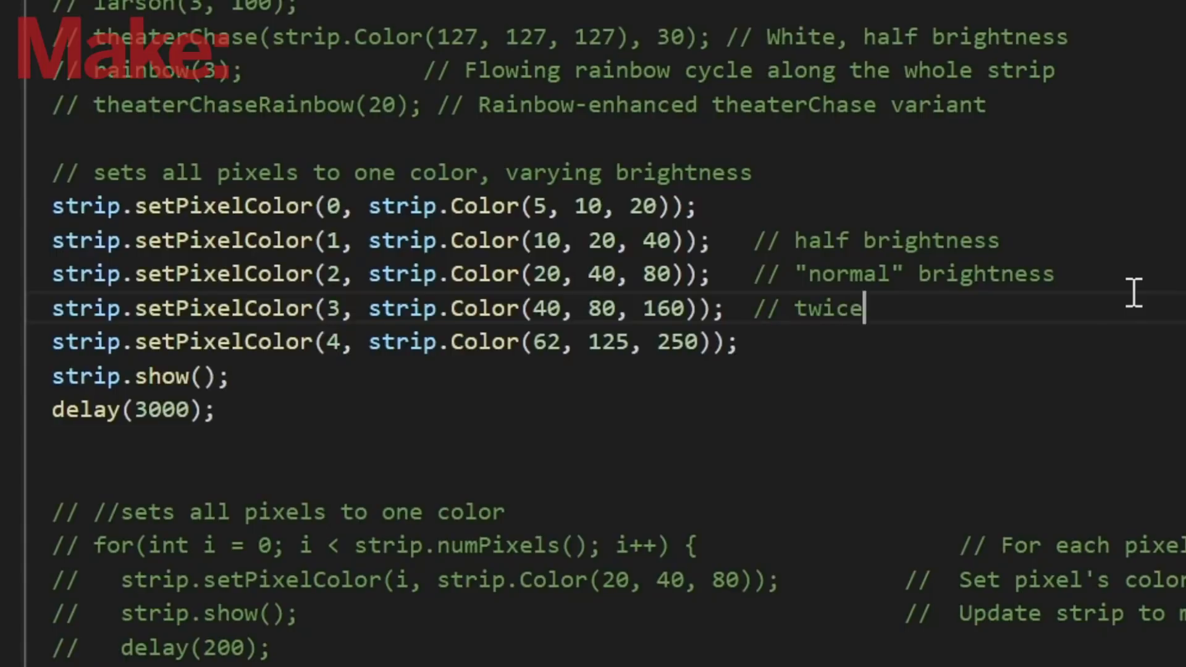
{"action": "type", "text": "bi"}
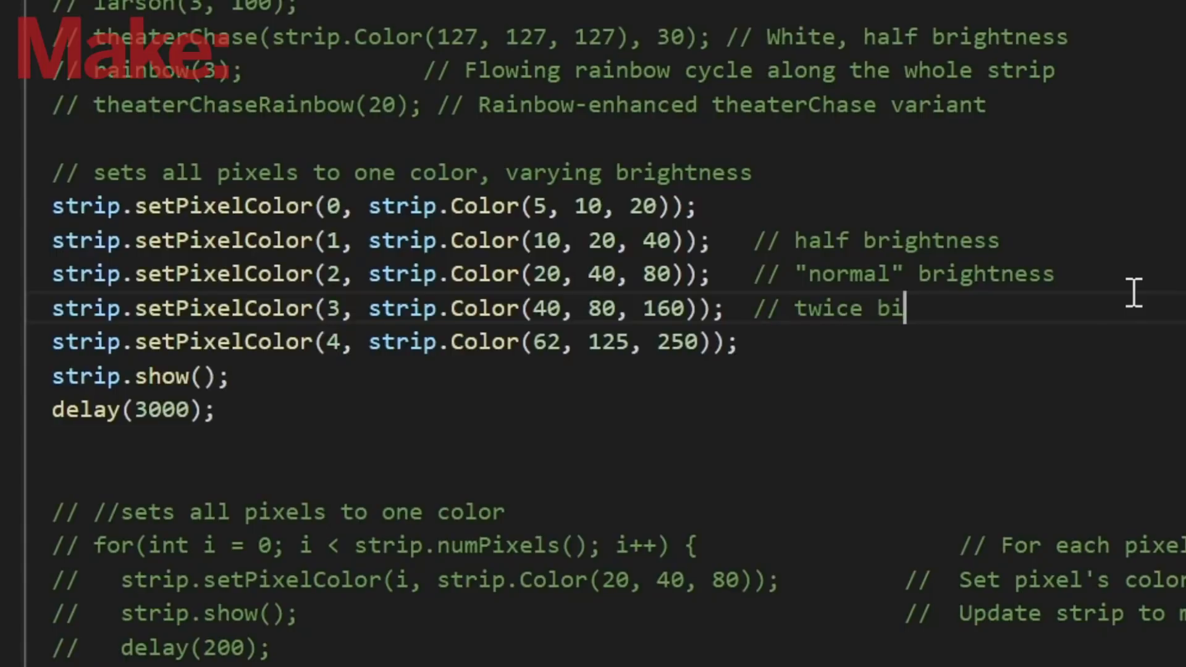
{"action": "type", "text": "ghtness"}
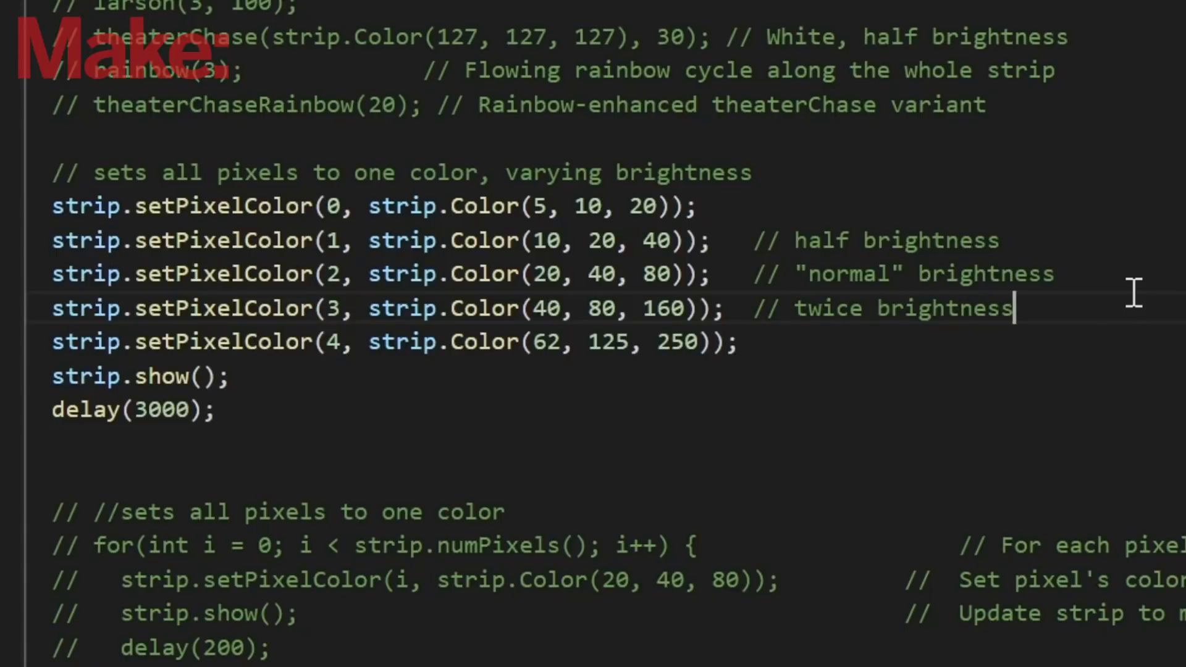